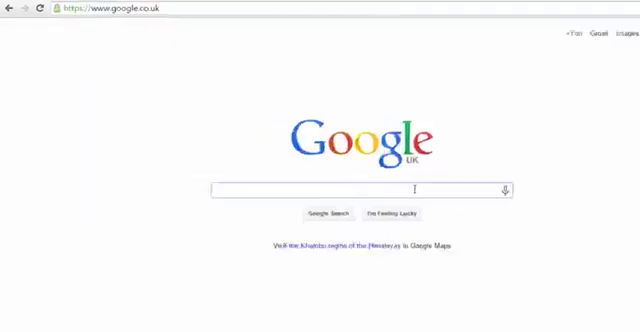
- Search Google for reCAPTCHA and reach the reCAPTCHA admin console
text(recaptcha)
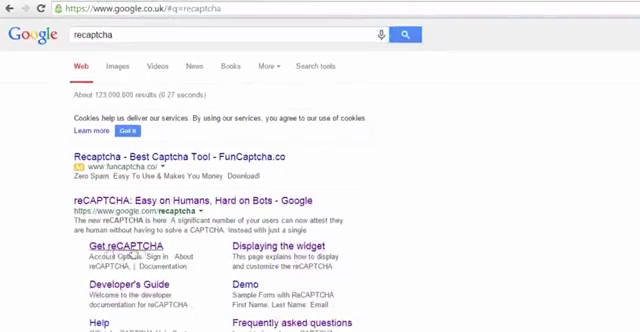
click(112, 248)
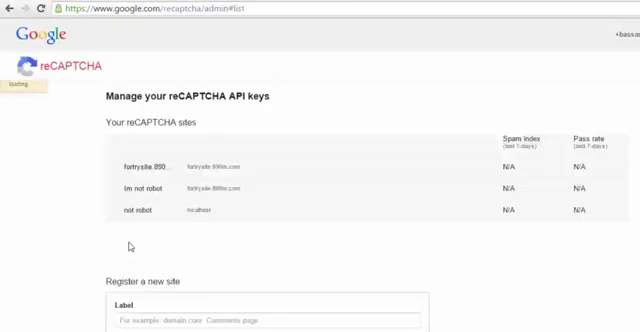
scroll(down, 3)
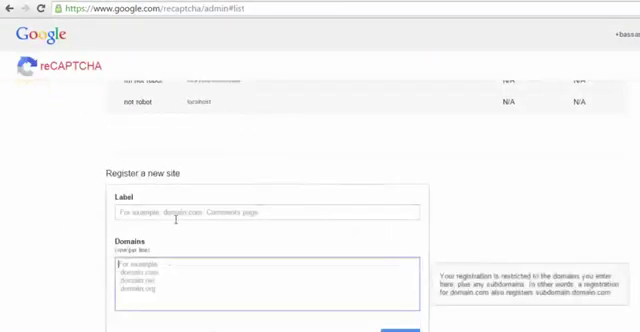
- Register a new site labelled 'lable' for domain localhost and select its site key
click(264, 212)
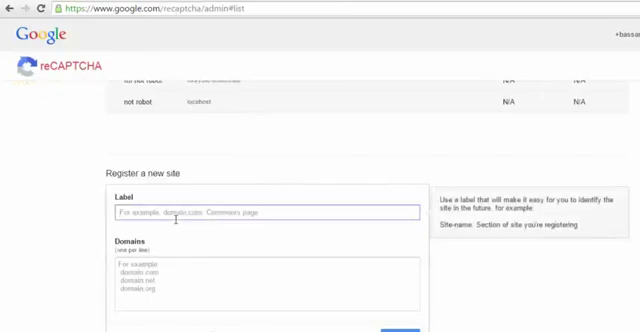
text(lable)
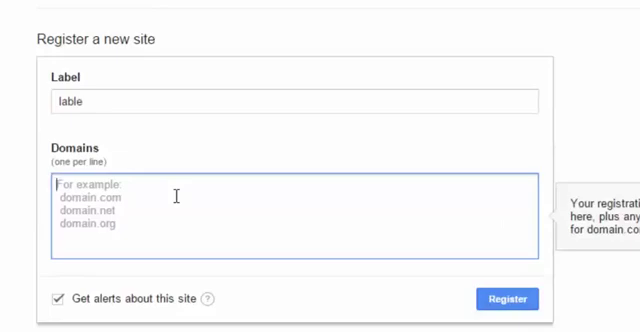
text(local)
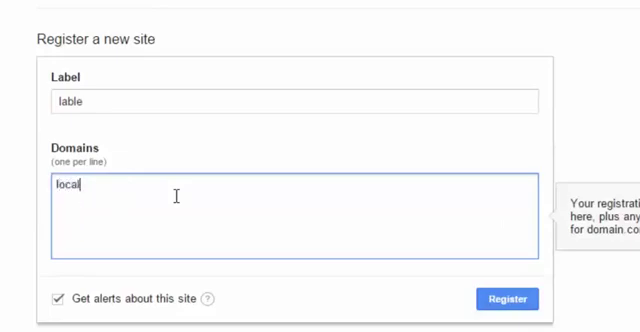
text(host)
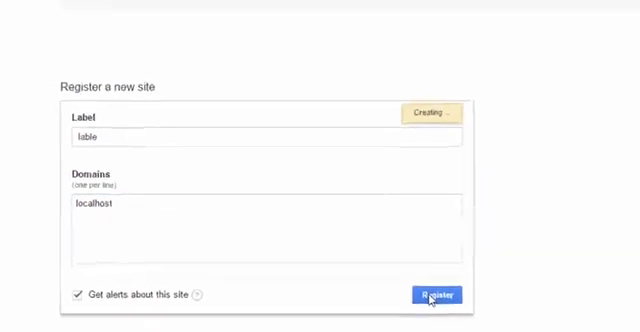
click(436, 292)
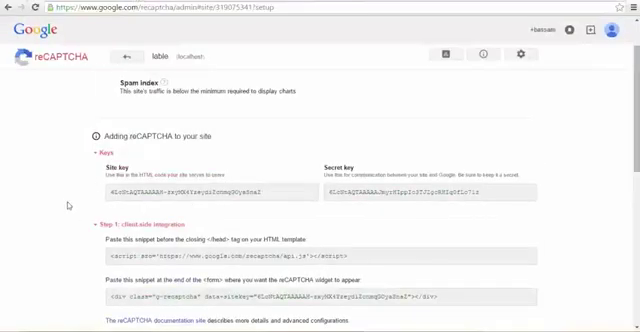
scroll(down, 3)
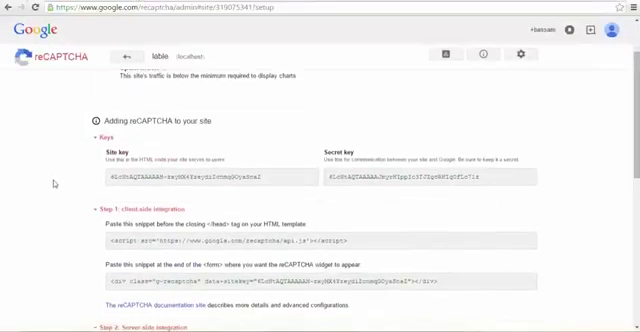
double_click(124, 150)
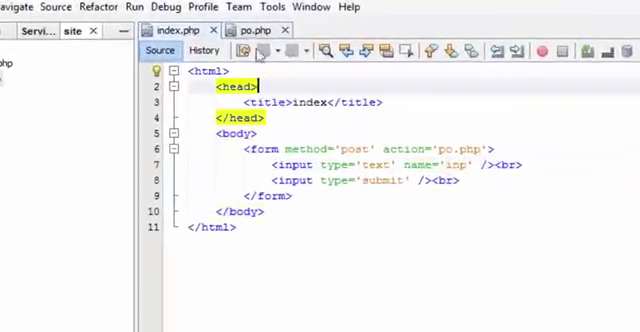
- Submit the localhost/site form, see the text echoed on po.php, and go back to the form
click(236, 232)
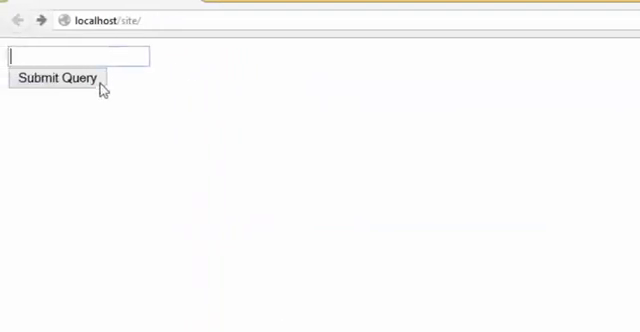
click(62, 78)
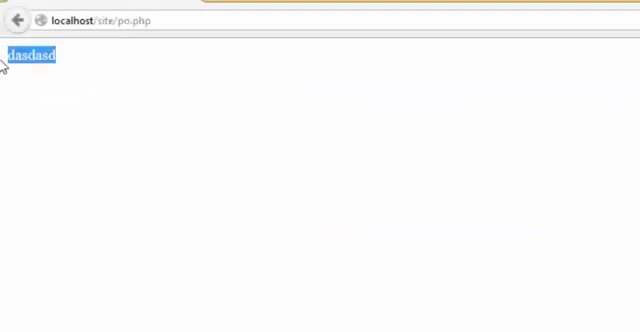
click(12, 20)
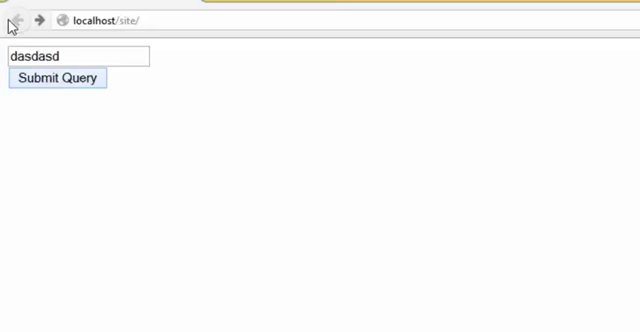
click(110, 20)
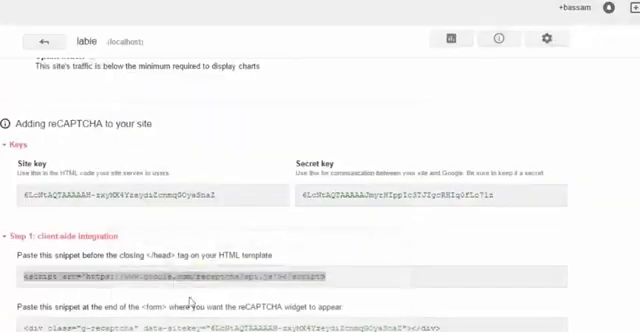
- Scroll to the client-side integration snippets for embedding the reCAPTCHA widget
scroll(down, 3)
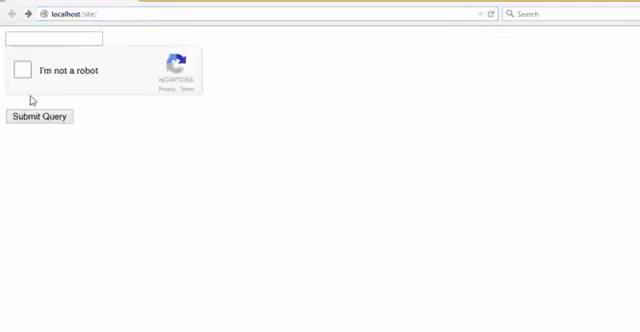
- Enter the text 'dsad' into the form field above the reCAPTCHA checkbox
text(dsad)
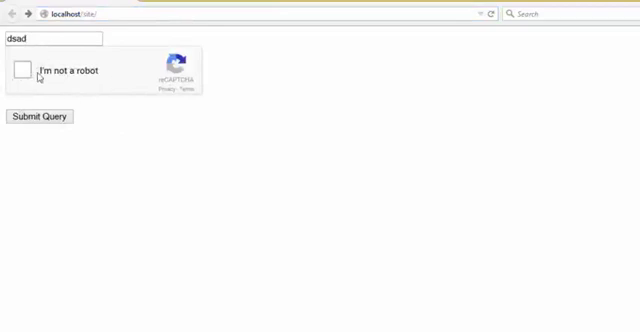
mouse_move(84, 284)
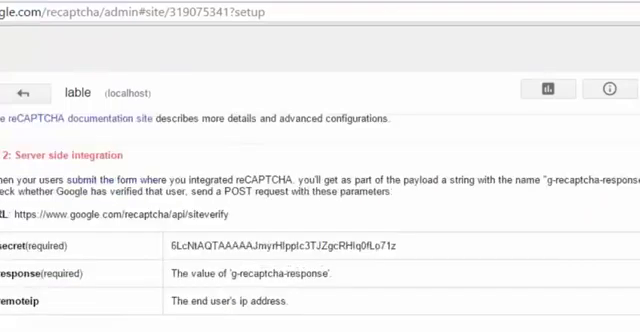
- Wrap var_dump($_POST) in an if requiring isset and non-empty $_POST['g-recaptcha-response']
double_click(248, 272)
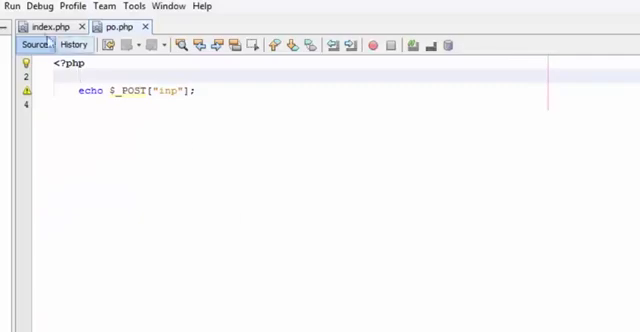
click(30, 26)
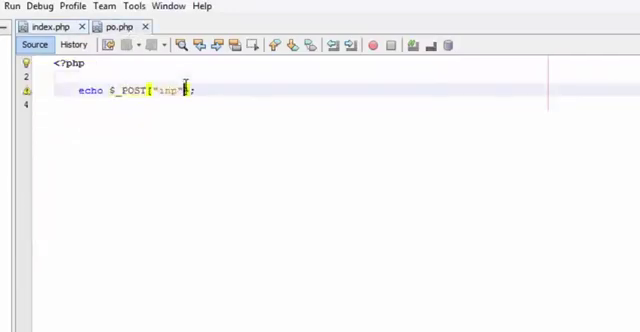
text(if)
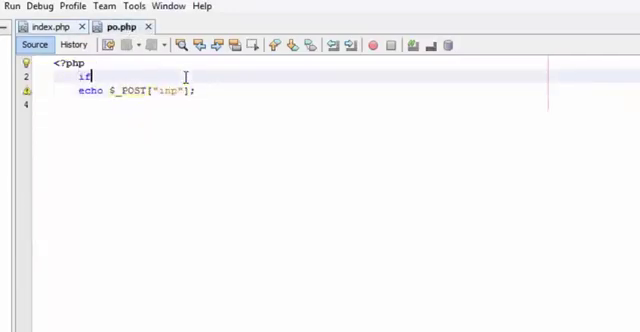
text((isset()
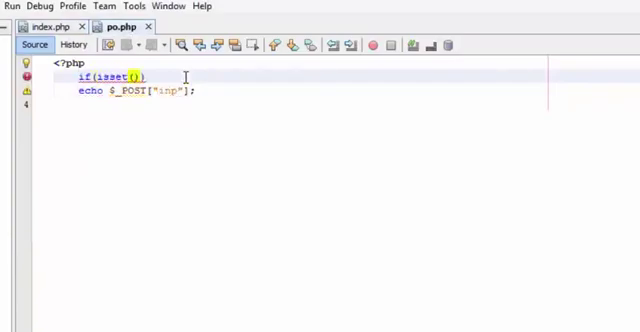
text($_)
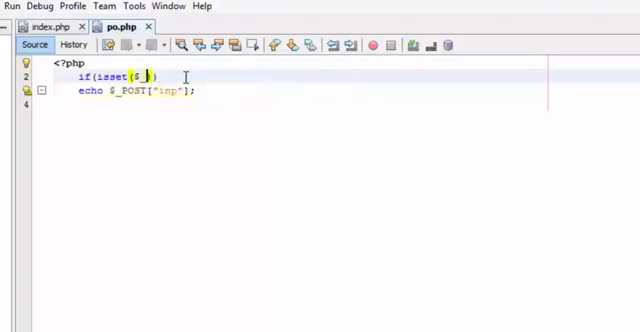
text(_POST['g-recaptcha-response)
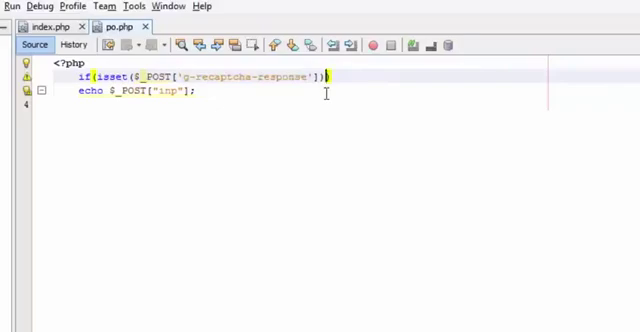
text(&& $_POST['g-recaptcha-response)
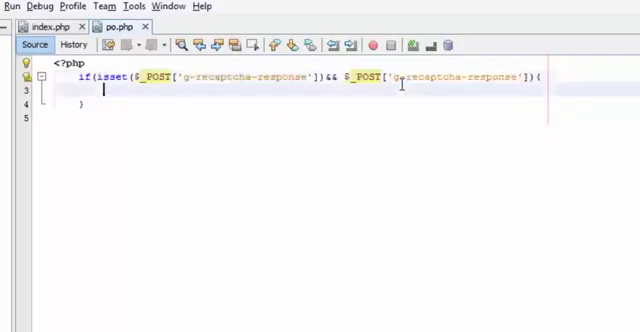
text(var)
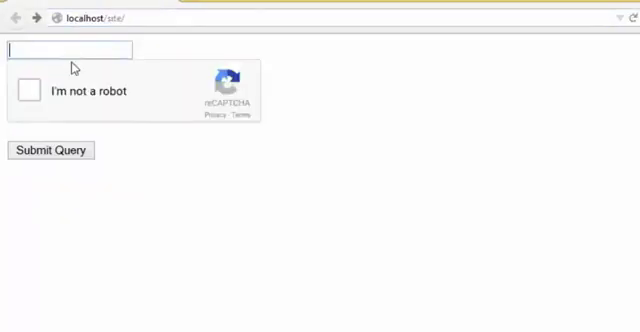
- Submit 'dsadas' with the reCAPTCHA solved and inspect the dumped g-recaptcha-response token
text(dsadas)
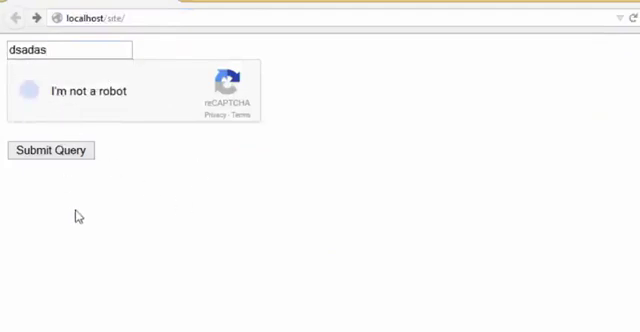
click(22, 92)
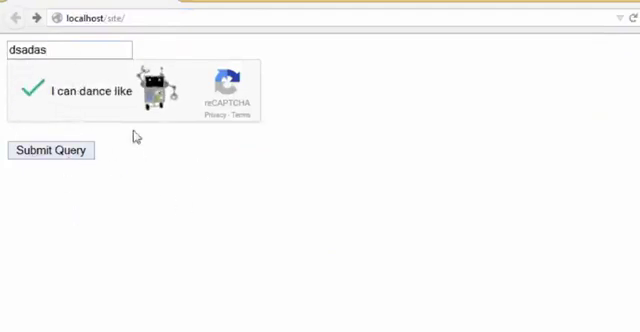
click(50, 148)
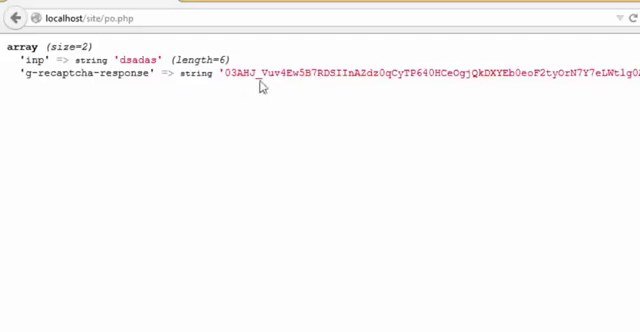
double_click(126, 68)
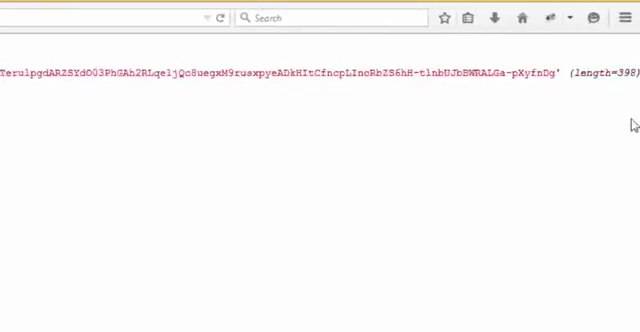
mouse_move(632, 126)
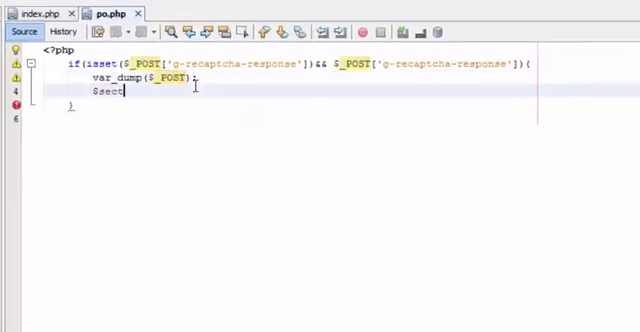
- Finish the $secret assignment line with its key and a semicolon
text(ret = "6LcNtAQTAAAAAJmyrHIppIc3TJZgcRHIq0fLo7ir)
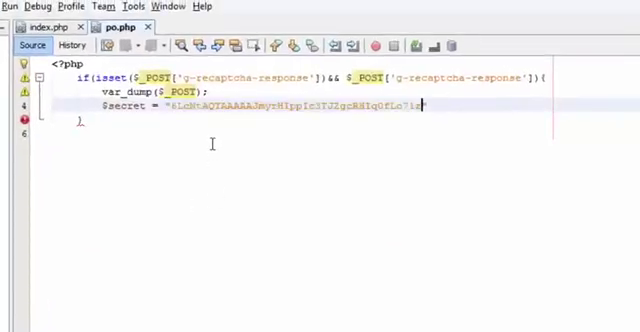
text(;)
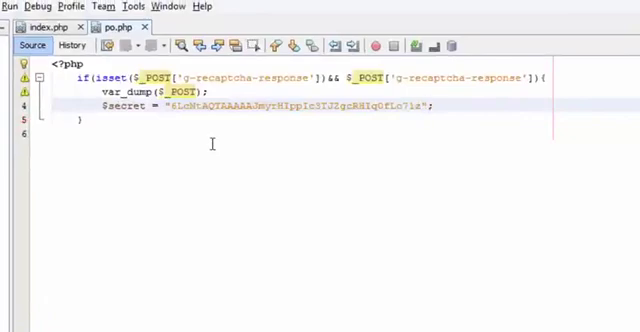
key(Return)
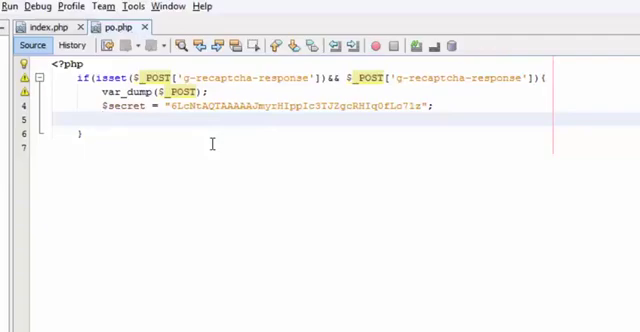
- Add $ip = $_SERVER['REMOTE_ADDR'] to store the visitor's IP address
text($ip)
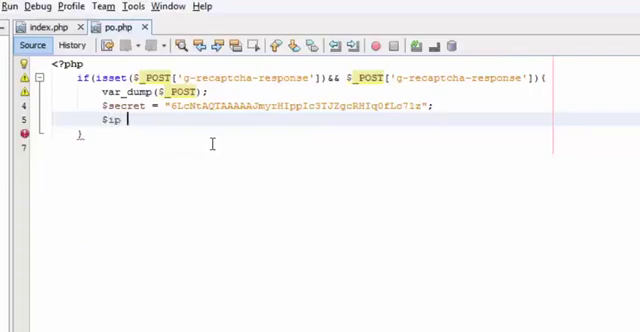
text(=)
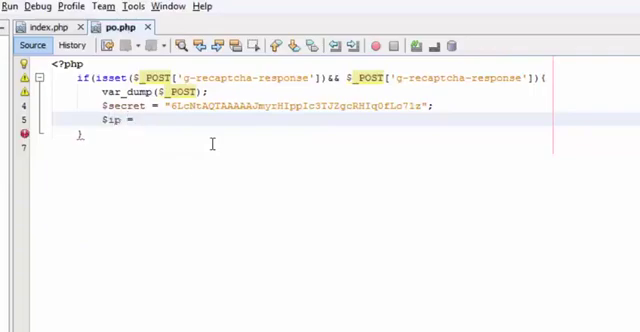
text($ _)
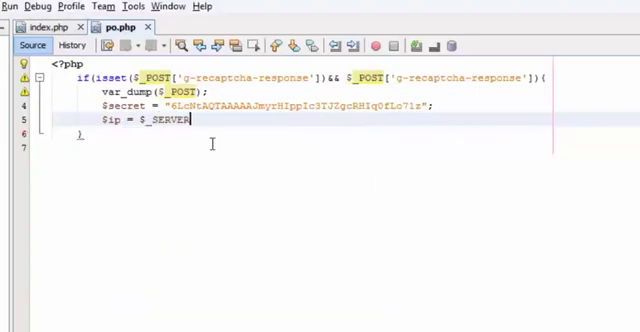
text([''])
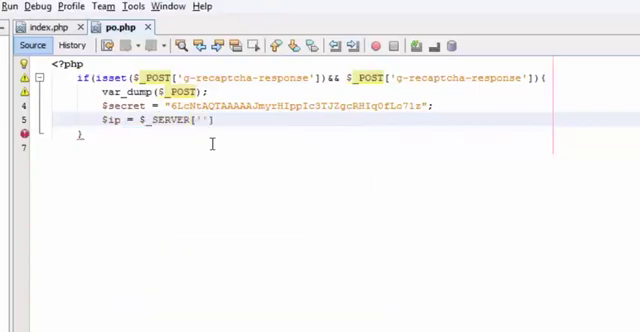
text(REM)
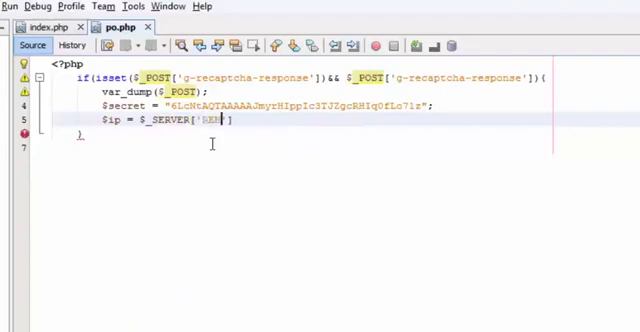
text(REMOTE_ADDR)
text($cap)
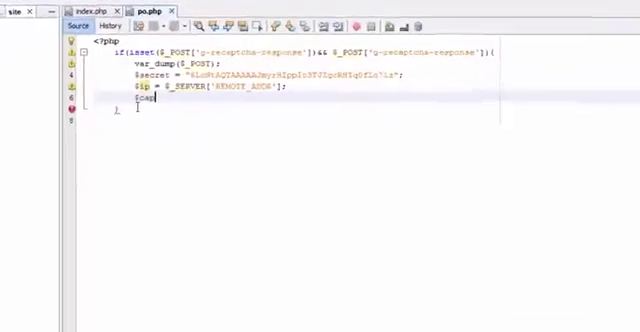
- Assign $_POST['g-recaptcha-response'] to $captcha and begin the $rsp = line
text(tcha =)
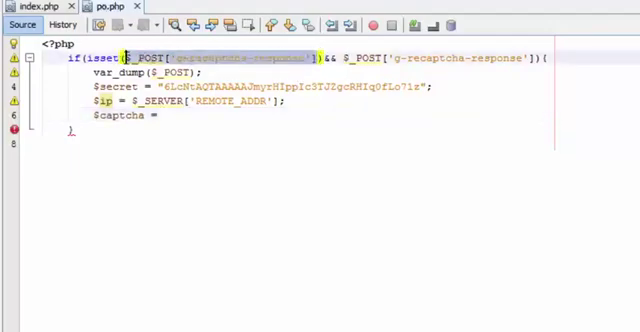
text($_POST['g-recaptcha-response'];)
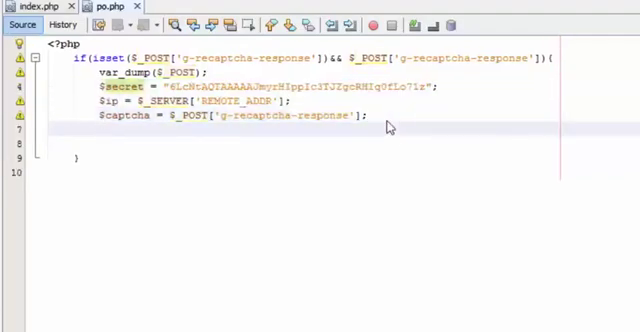
text($rsp)
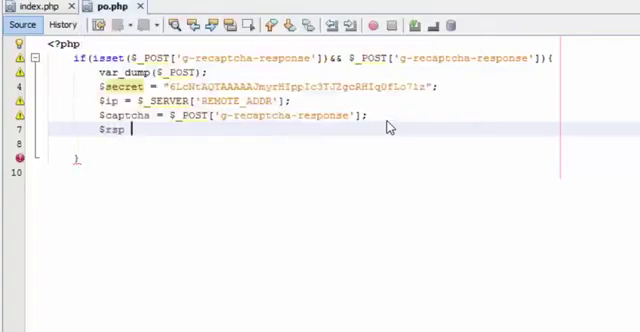
text(=)
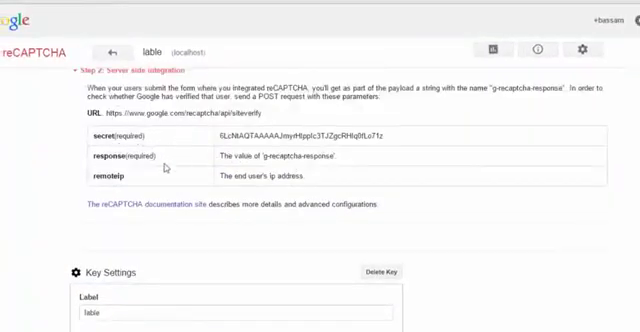
- Build $rsp as the siteverify URL with ?secret=$secret, the $captcha response and &remoteip=$ip
scroll(up, 3)
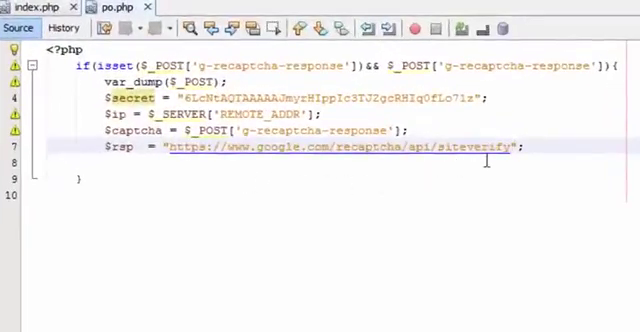
text(?)
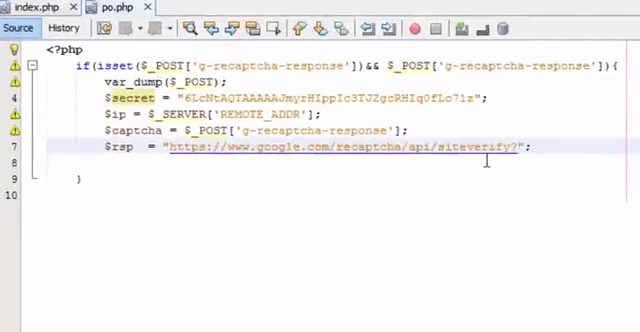
text(secret=)
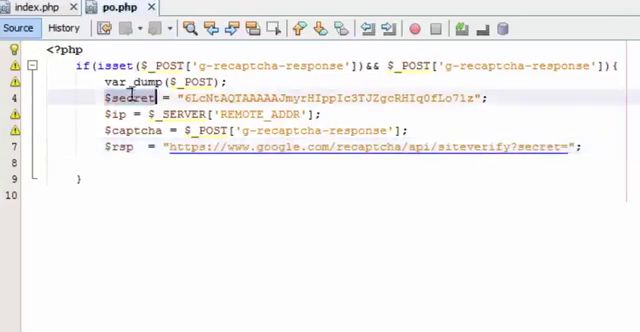
text($secret&captcha)
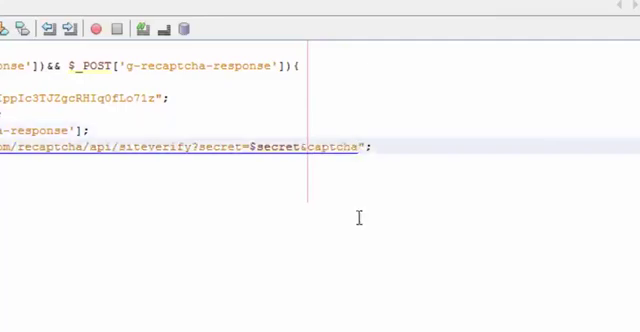
text($captcha)
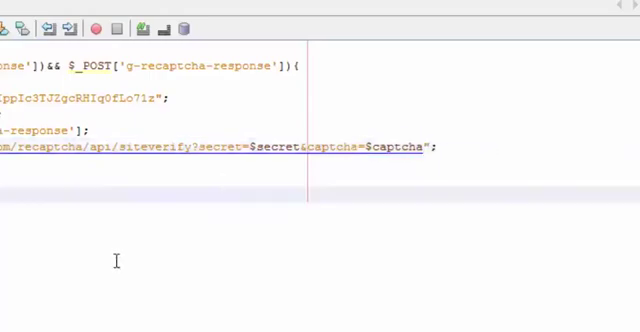
double_click(384, 148)
text(&remoteip=$ip)
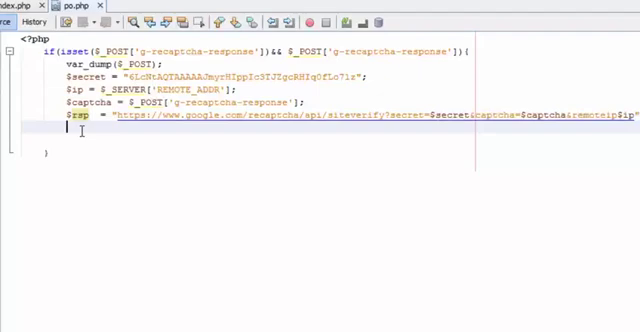
- Add a commented-out $arr = json_decode($rsp, TRUE) line and var_dump($rsp)
text($arr =)
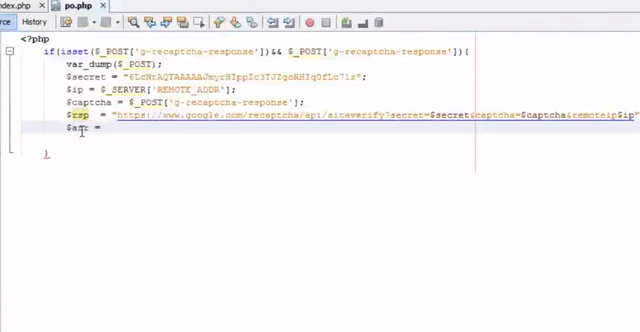
text(json_decode($rsp,)
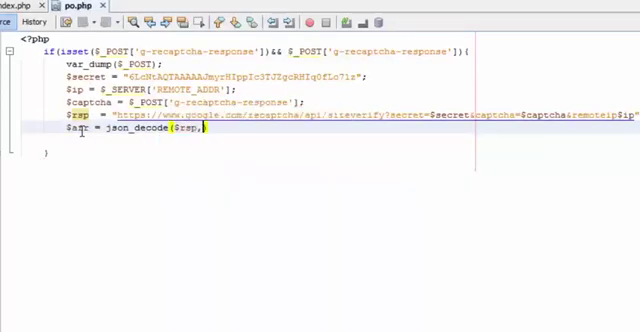
text(tr)
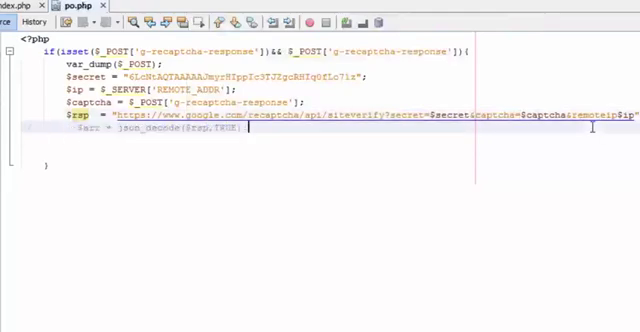
text(//)
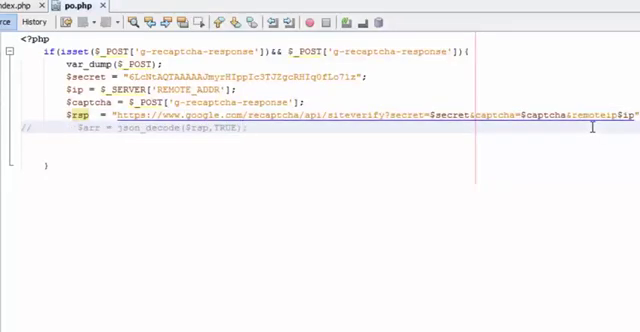
text(var_dump($captcha)
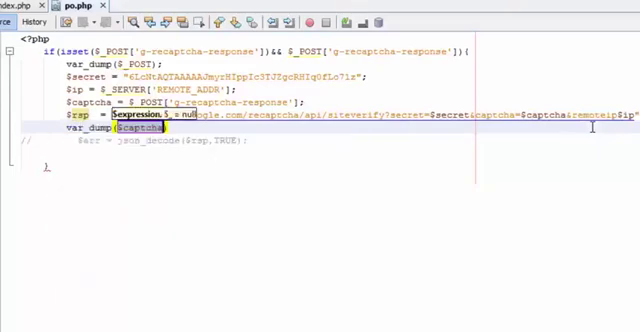
text($s)
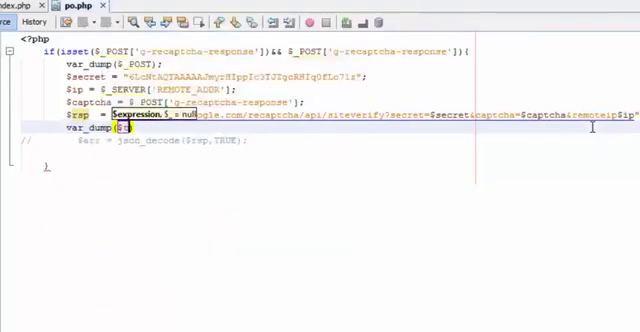
double_click(130, 130)
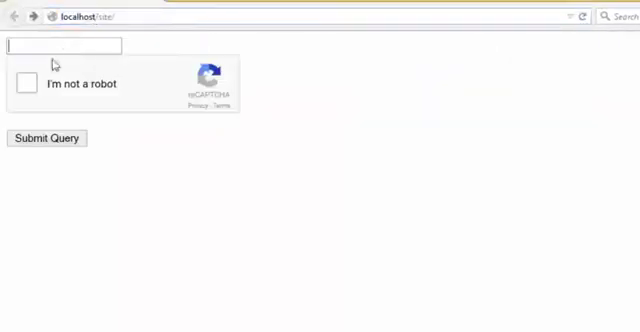
- Enter 'dasdadasd', pass the 'I'm not a robot' check and submit the query
text(dasdadas)
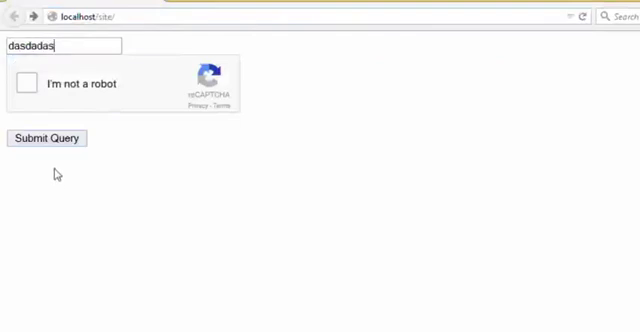
text(d)
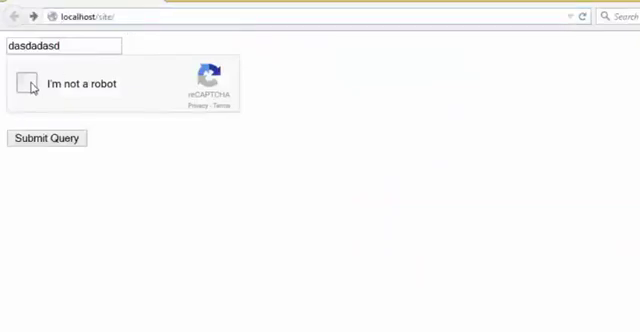
click(24, 84)
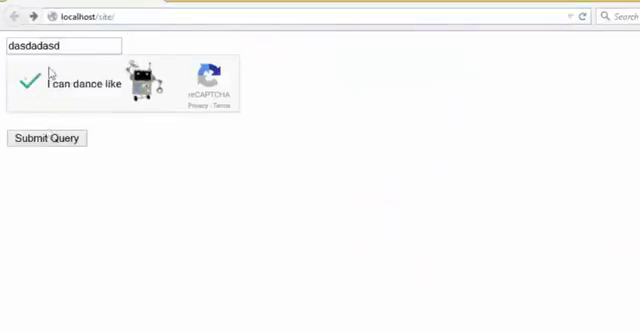
mouse_move(50, 136)
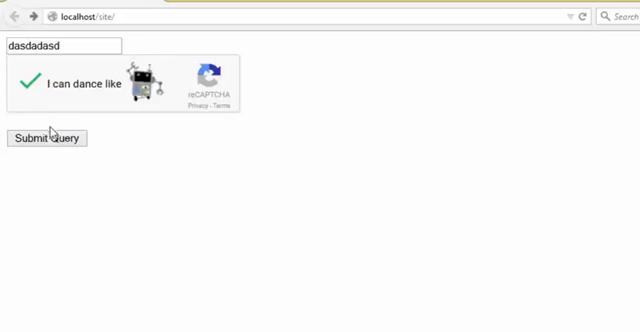
click(46, 136)
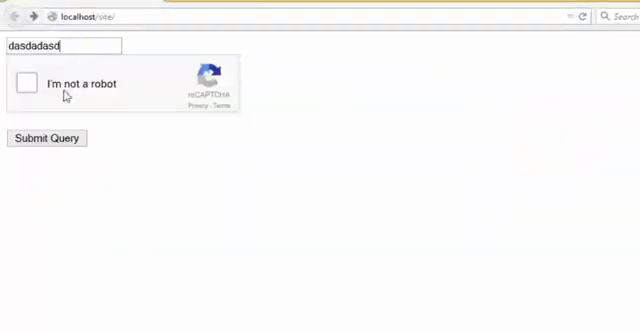
- Tick the robot check again and submit the completed form
click(28, 84)
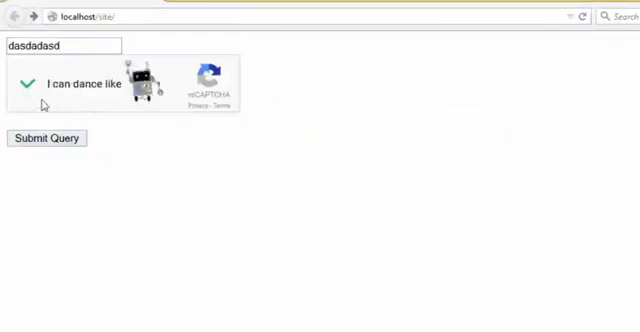
click(48, 138)
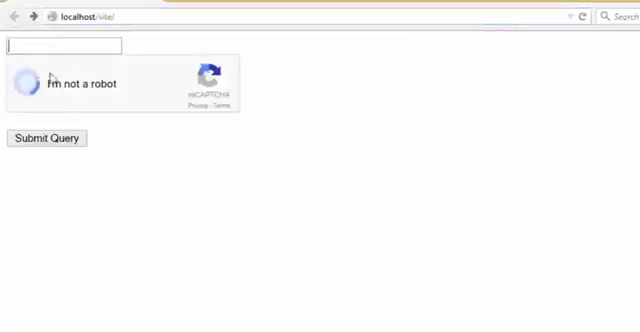
- Enter 'dasdas', start the robot check and answer the challenge with 'secen'
text(dasdas)
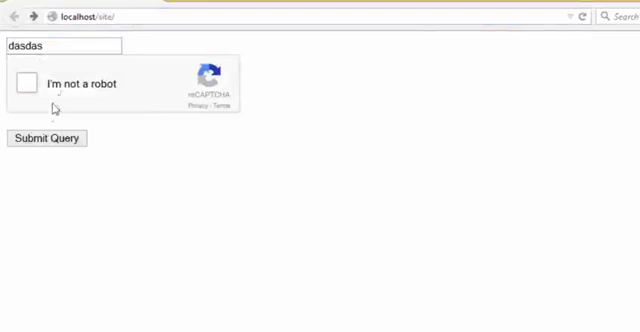
click(32, 84)
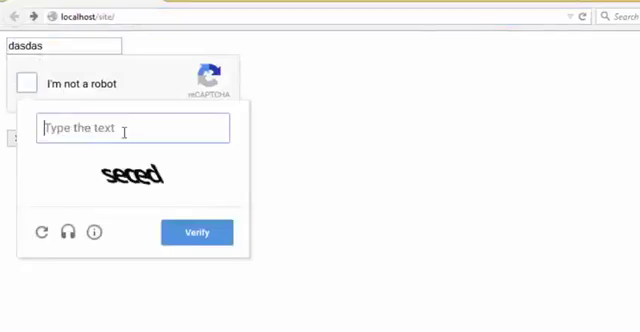
text(secen)
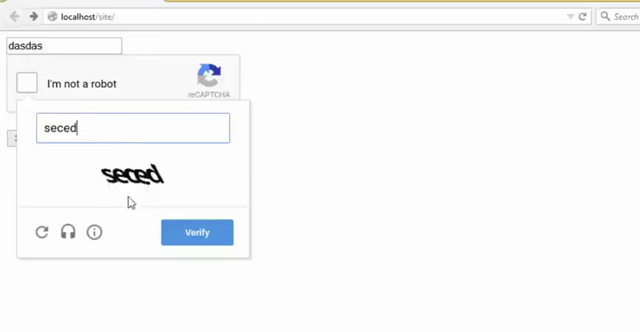
click(196, 232)
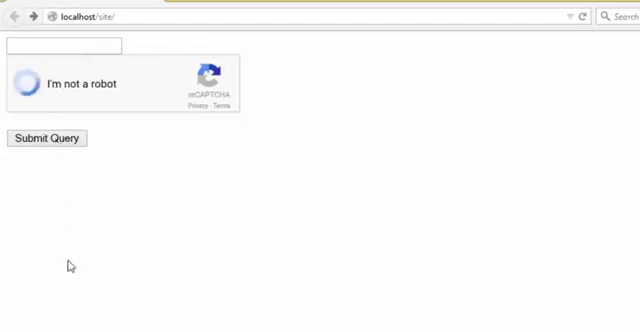
- Retry the challenge with 'vLic', verify it and submit the form to po.php
click(28, 82)
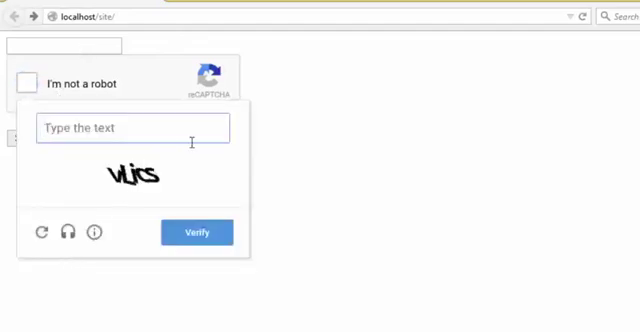
text(vL)
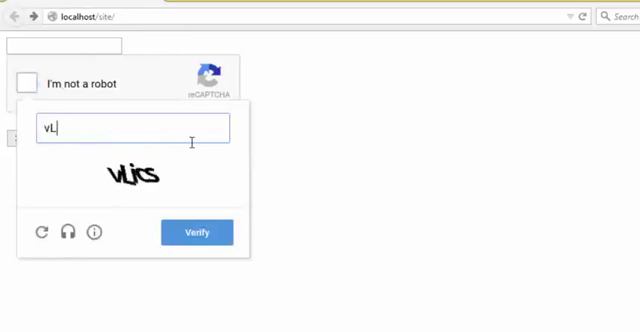
text(ic)
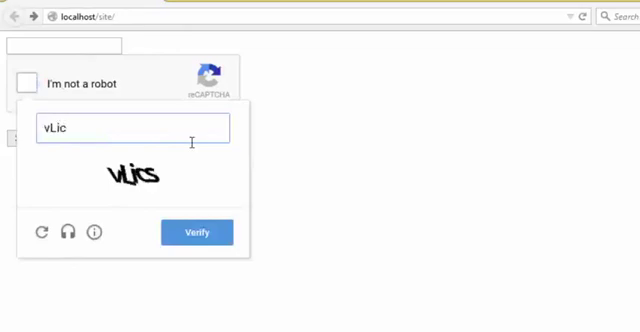
click(200, 232)
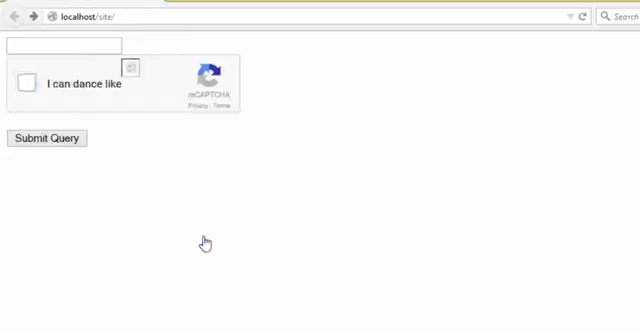
click(28, 82)
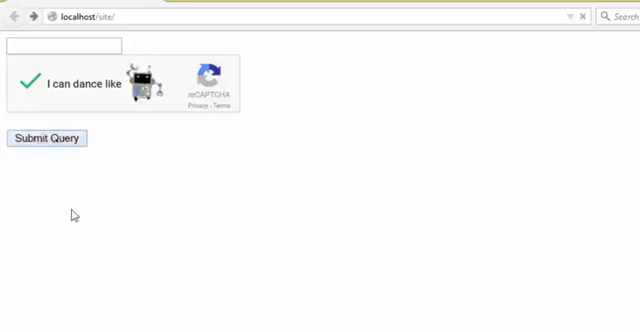
click(44, 138)
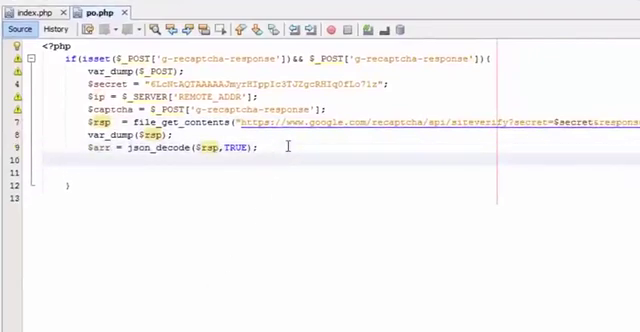
- Add if($arr['success']){ echo 'Done'; } and open an else{ branch in po.php
text(iff)
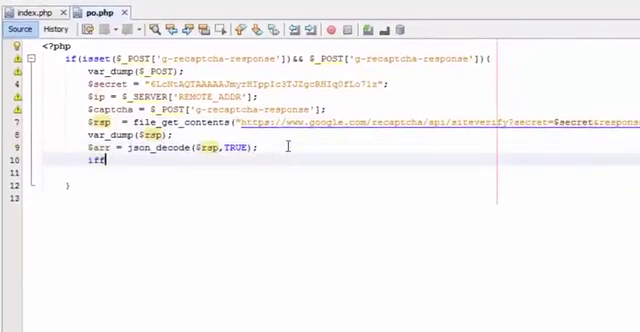
text($arr[]))
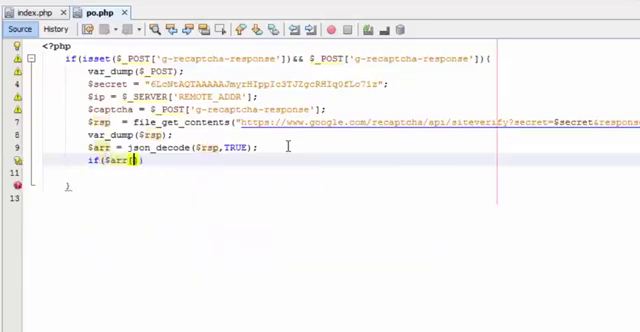
text('s')
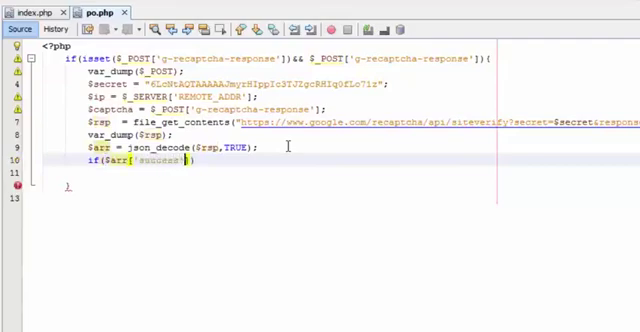
text({})
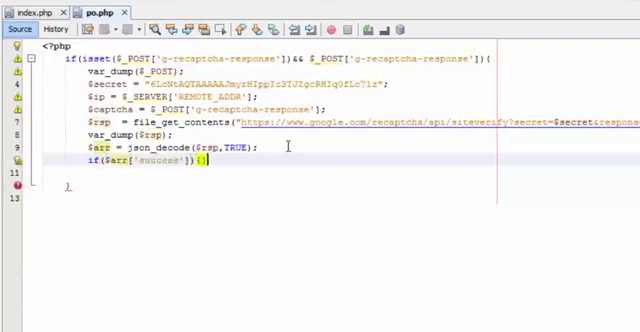
text(ex)
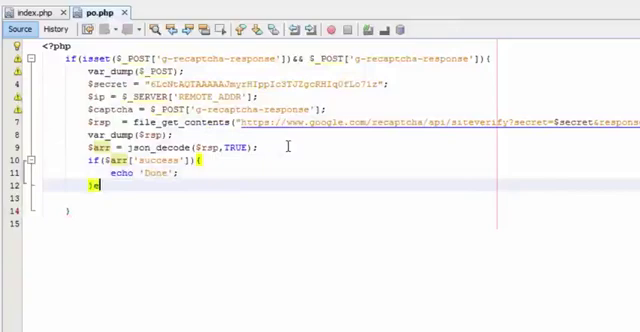
text(else{)
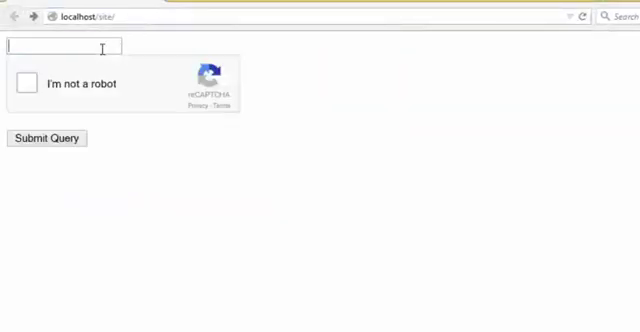
- Enter 'dasdsa', answer the challenge with 'glond', verify and submit the query
text(dasdsa)
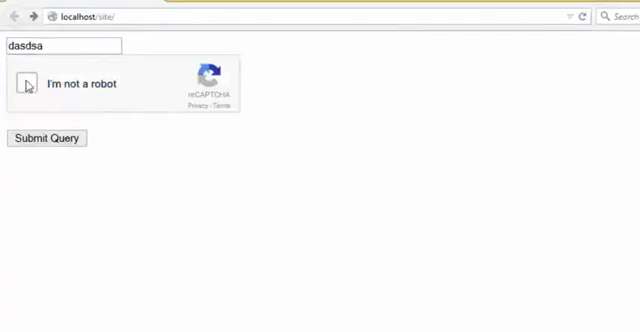
click(30, 84)
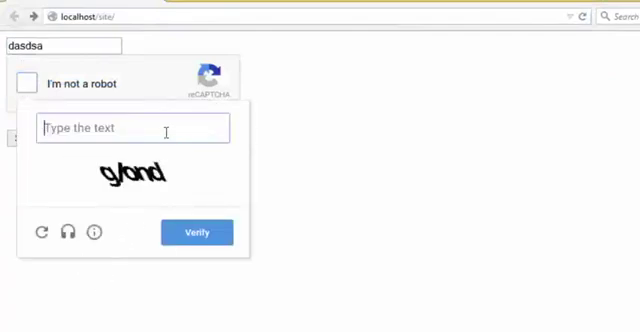
text(glond)
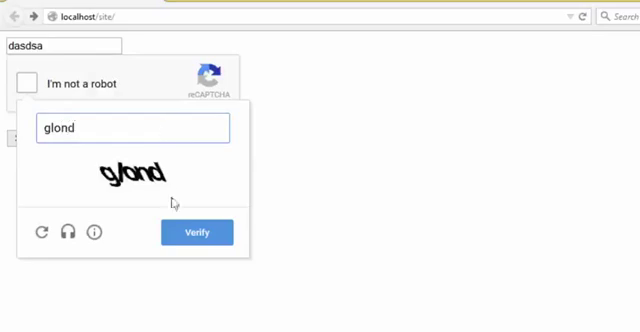
click(196, 232)
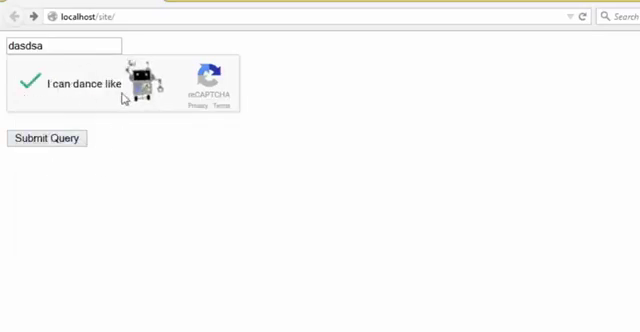
click(48, 138)
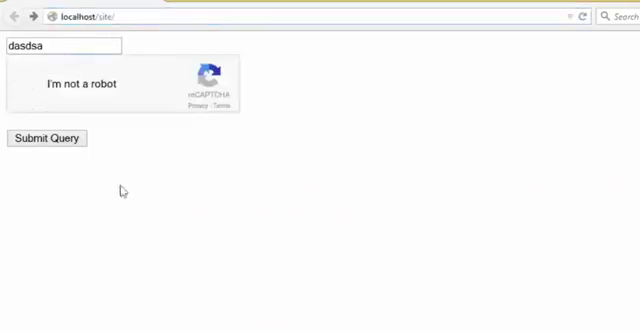
- Answer the challenge with 'ttryp', submit, and highlight the printed SPam result
click(28, 82)
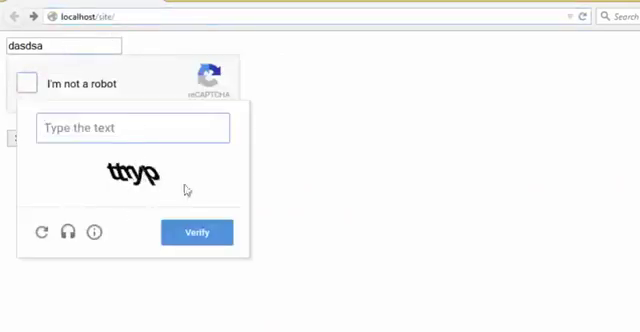
text(tt)
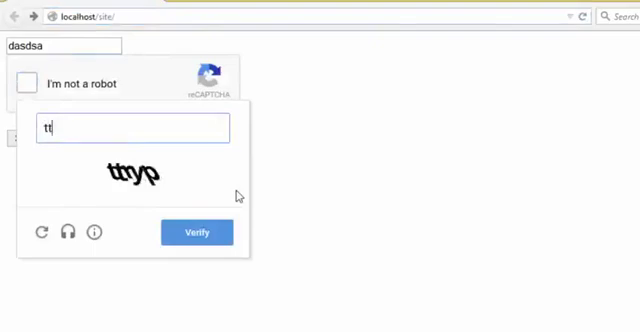
text(ryp)
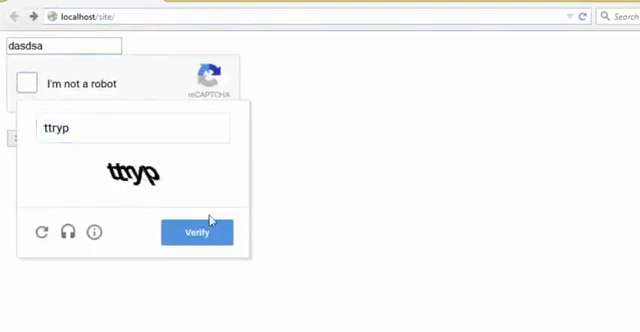
click(196, 232)
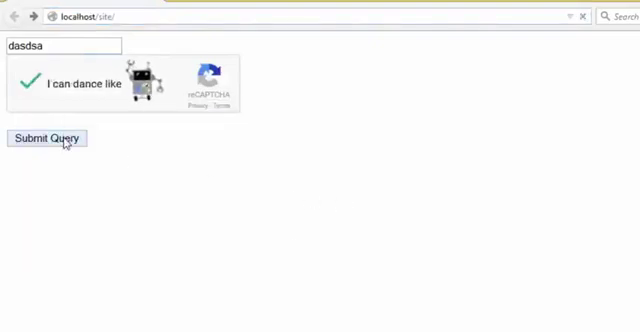
click(44, 138)
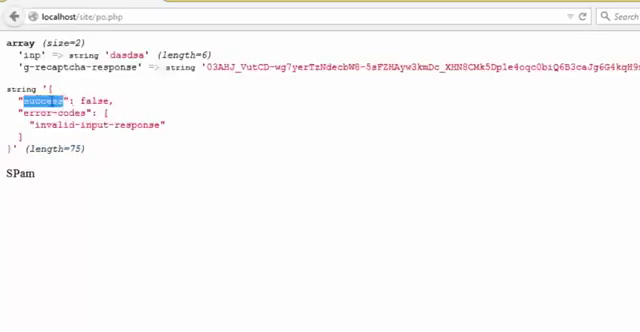
double_click(22, 172)
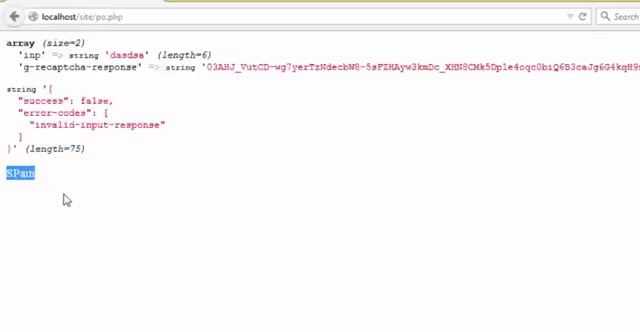